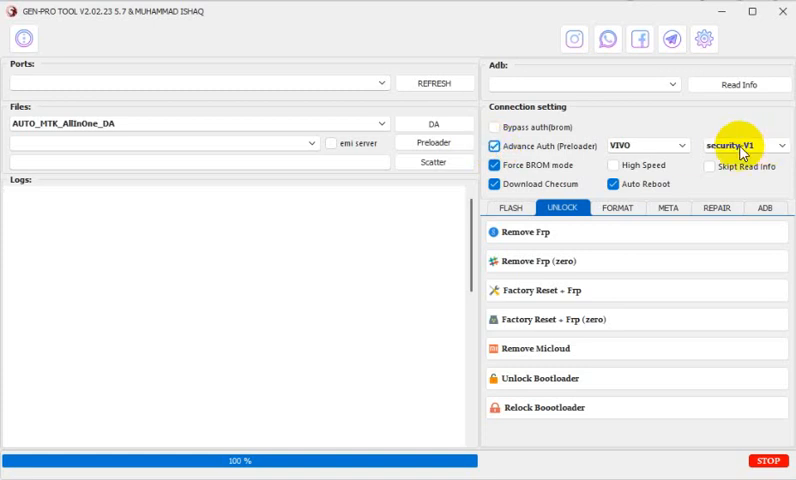
{"action": "mouse_move", "coordinate": [684, 150]}
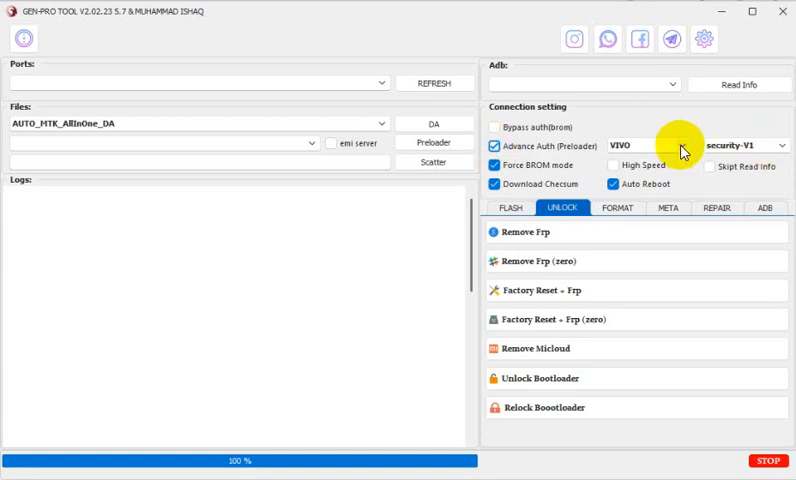
{"action": "mouse_move", "coordinate": [784, 156]}
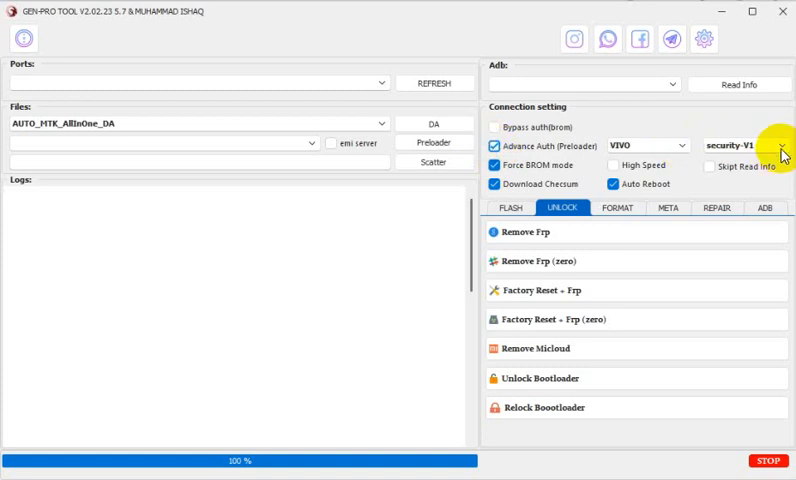
Set VIVO connection security to V2 and start Factory Reset + Frp with the server online
{"action": "left_click", "coordinate": [780, 150]}
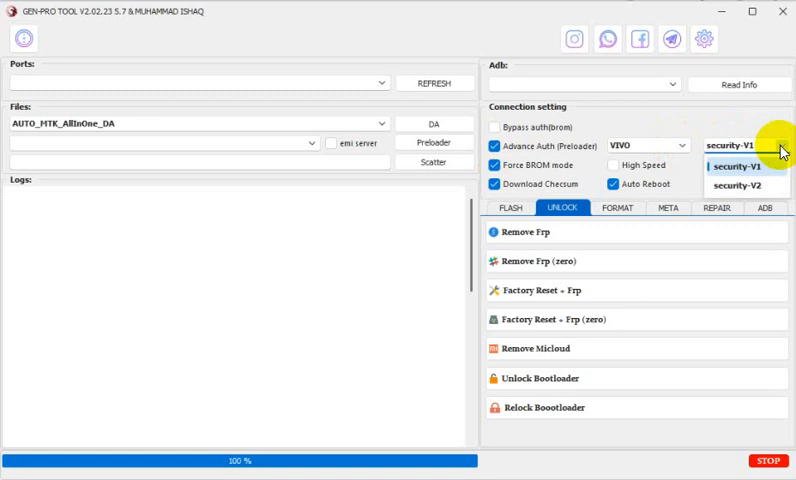
{"action": "left_click", "coordinate": [736, 186]}
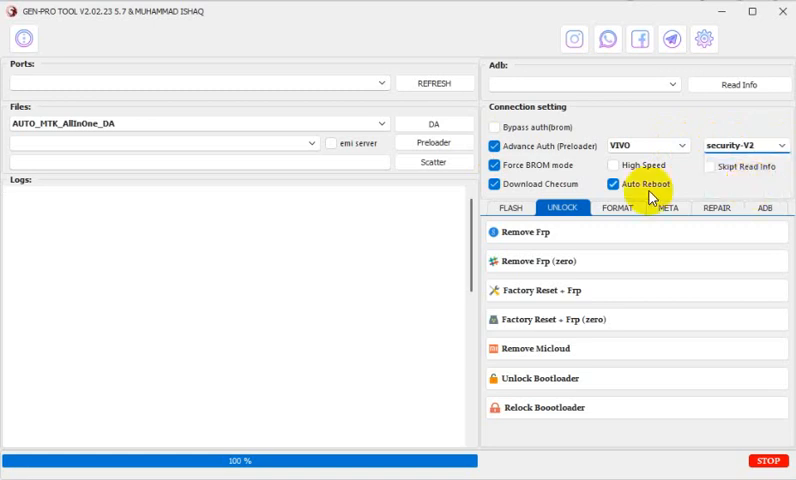
{"action": "mouse_move", "coordinate": [596, 292]}
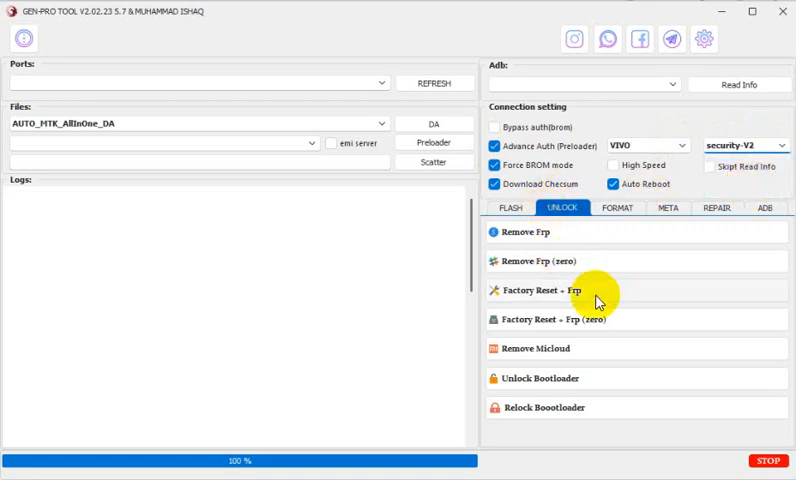
{"action": "left_click", "coordinate": [546, 290]}
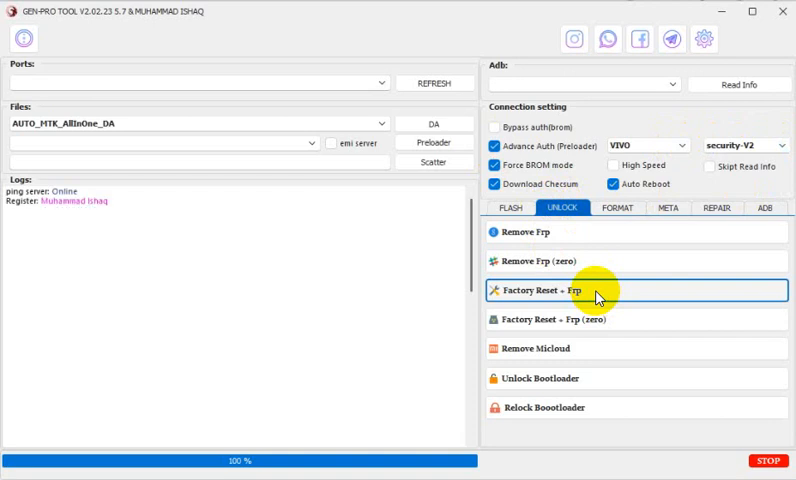